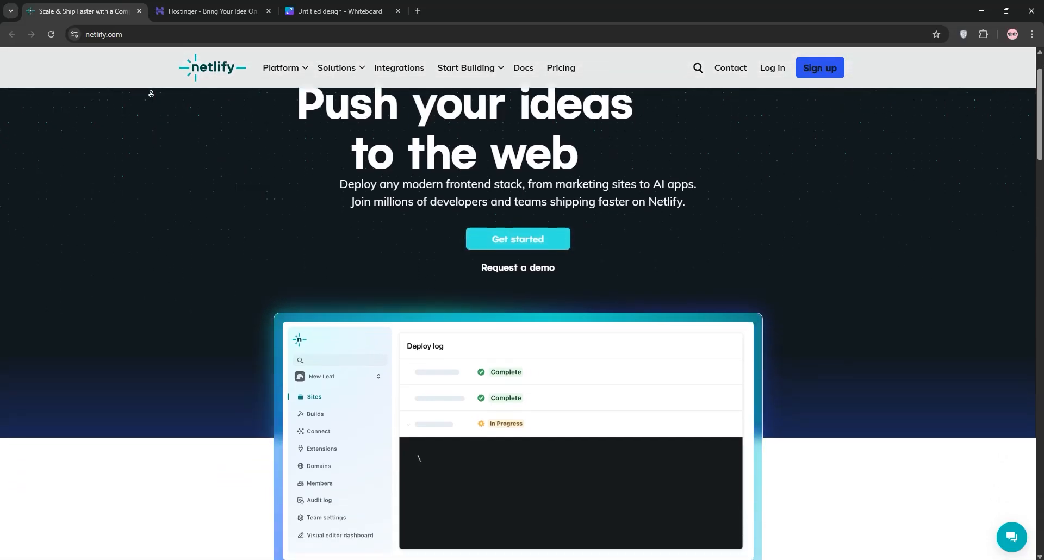
- Scroll the Netlify homepage to its footer, then switch to the Hostinger homepage
scroll("down", 3)
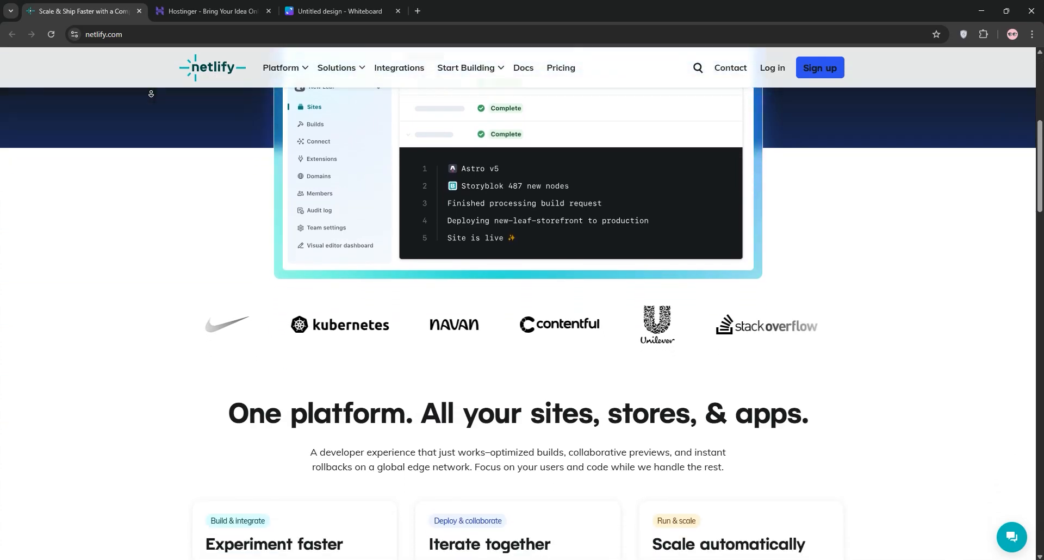
scroll("down", 3)
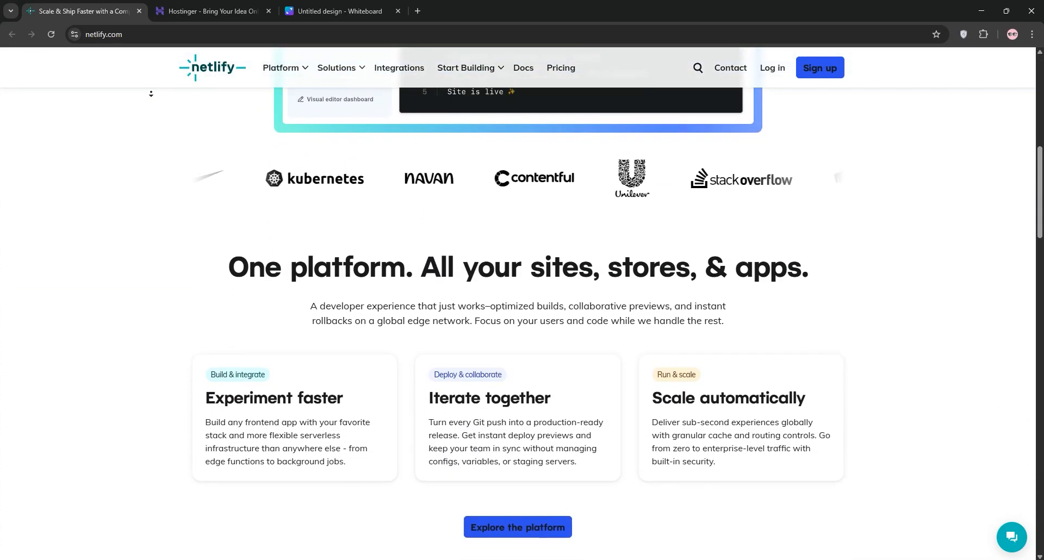
scroll("down", 3)
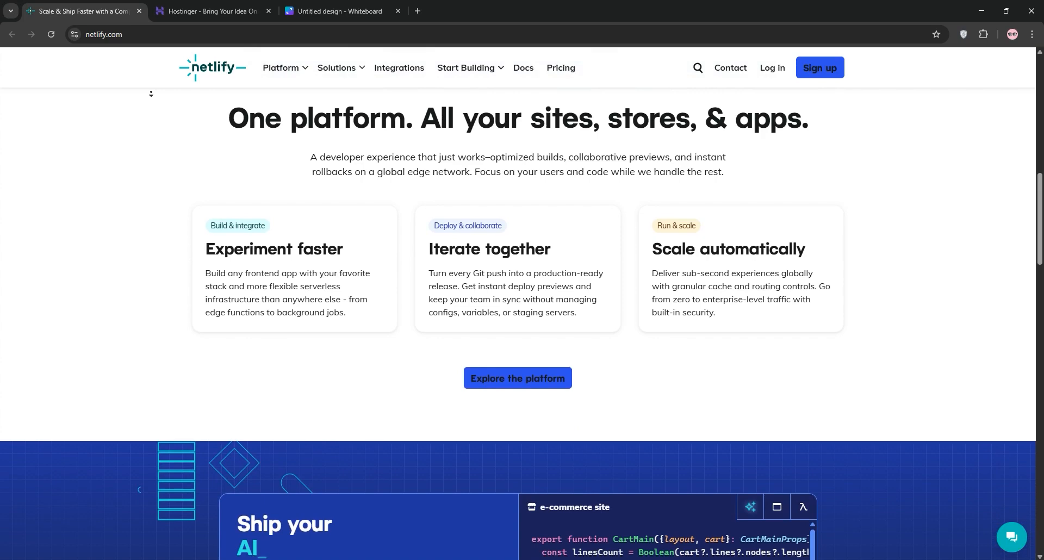
scroll("down", 3)
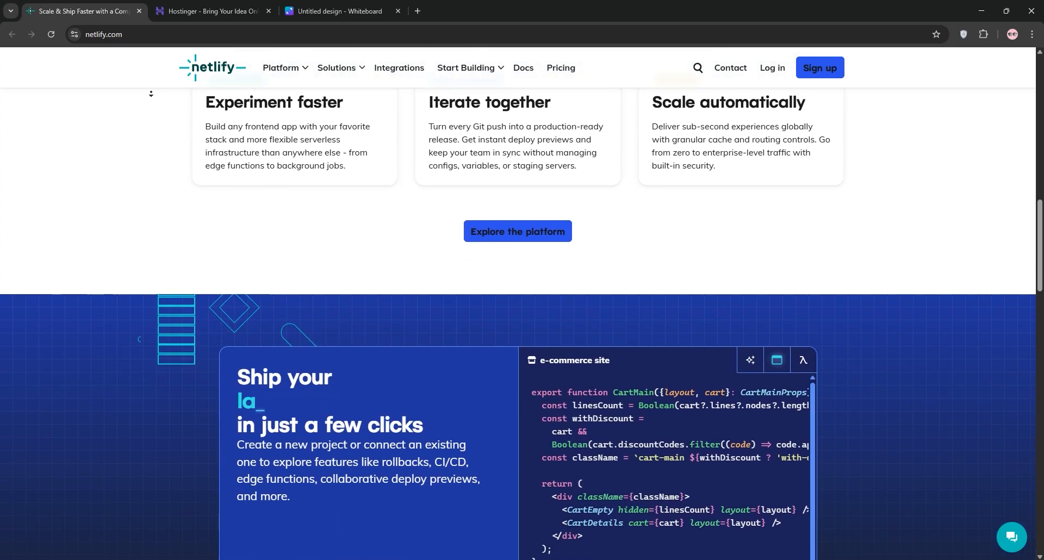
scroll("down", 3)
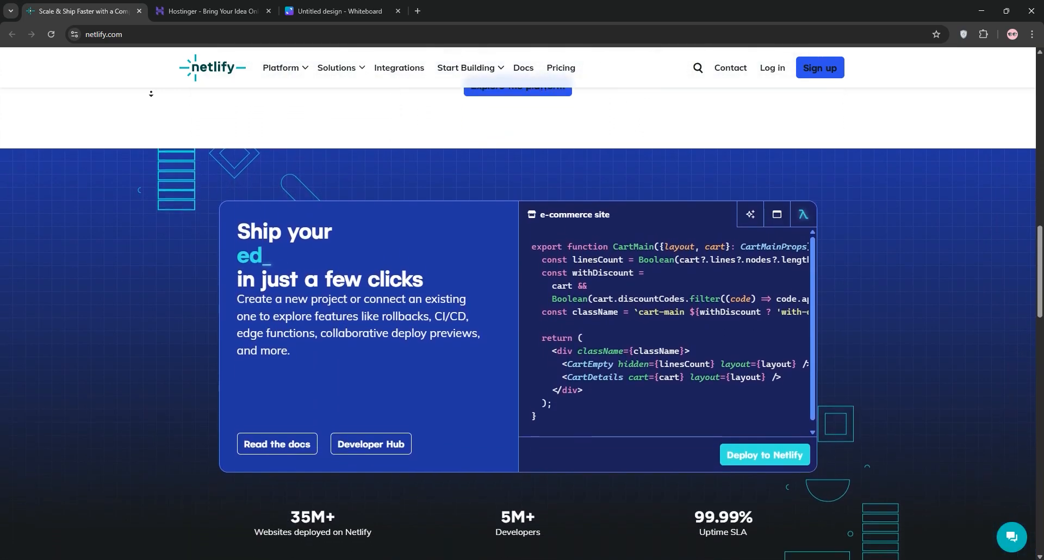
scroll("down", 3)
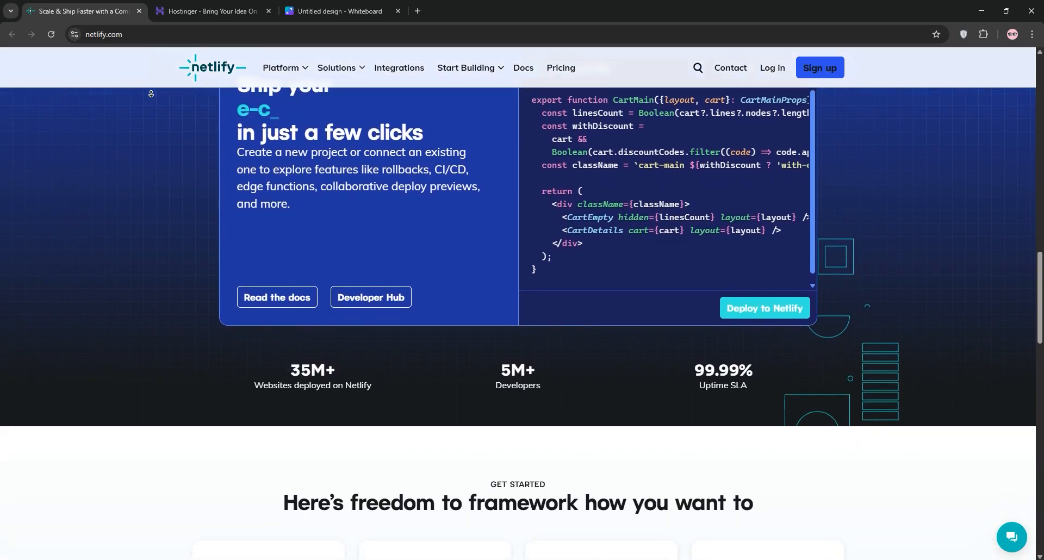
scroll("down", 3)
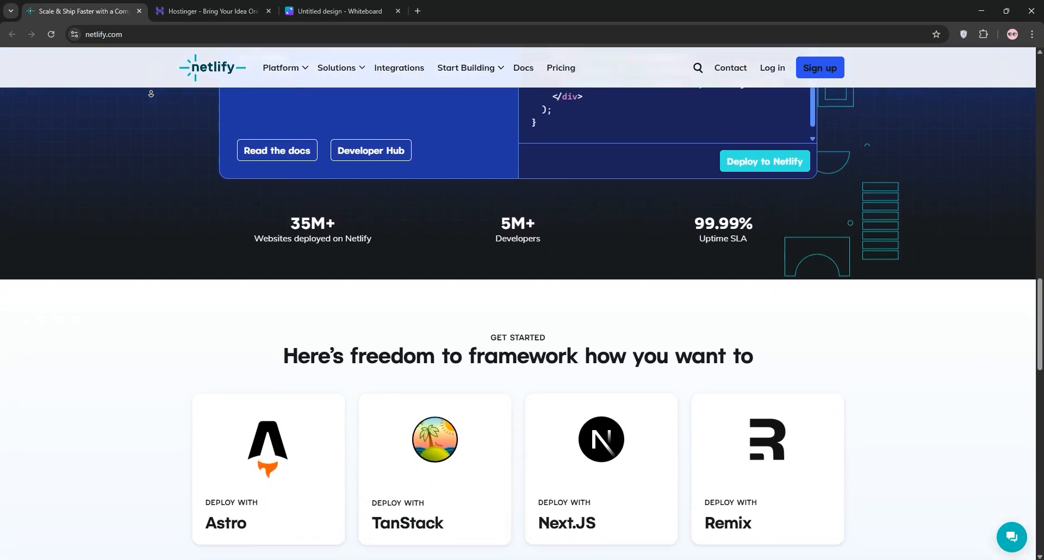
scroll("down", 3)
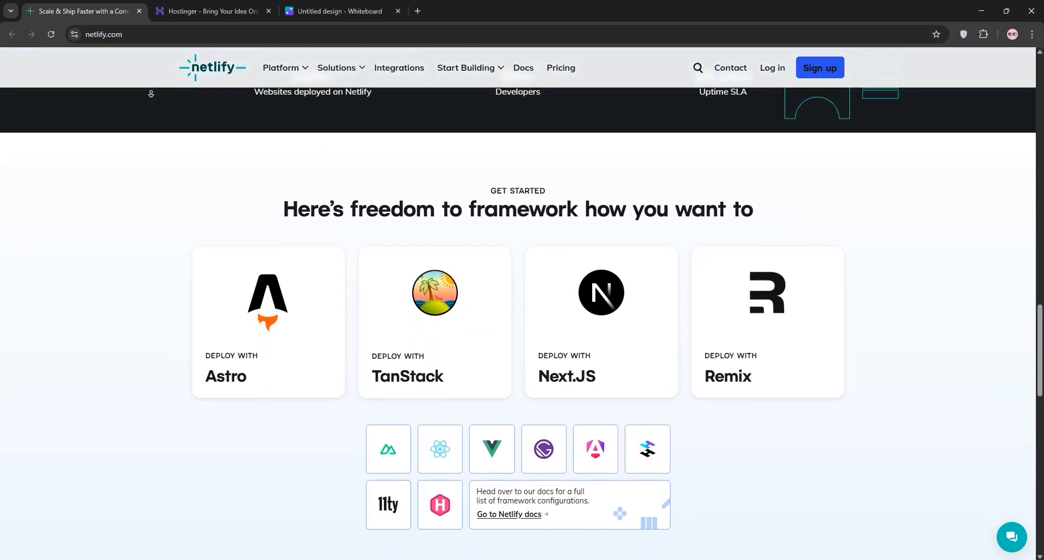
scroll("down", 3)
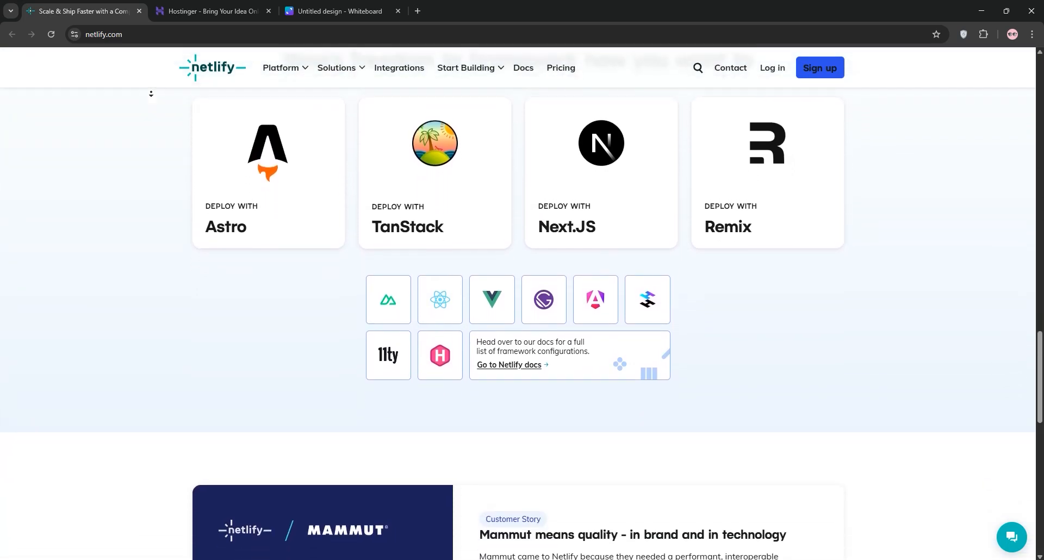
scroll("down", 3)
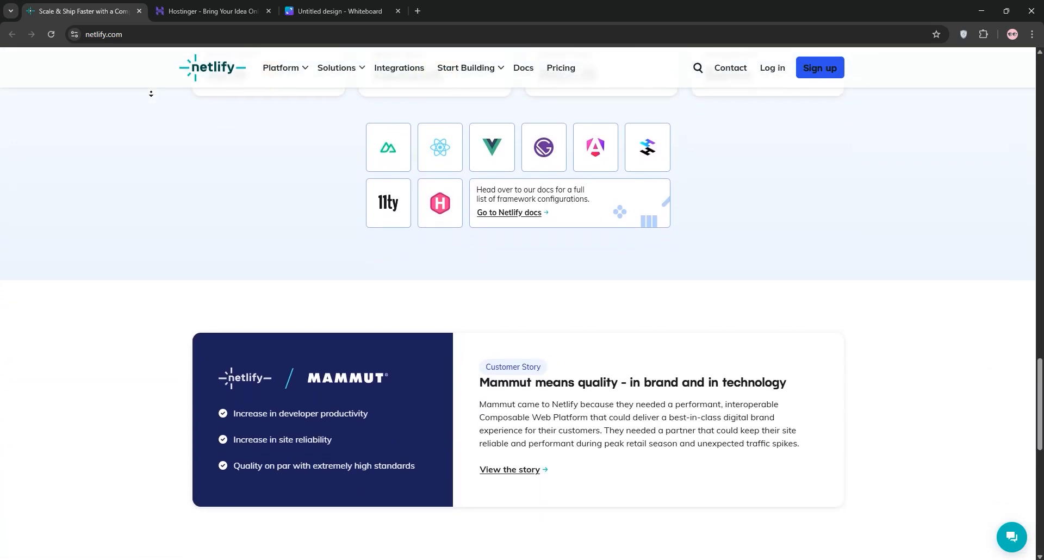
scroll("down", 3)
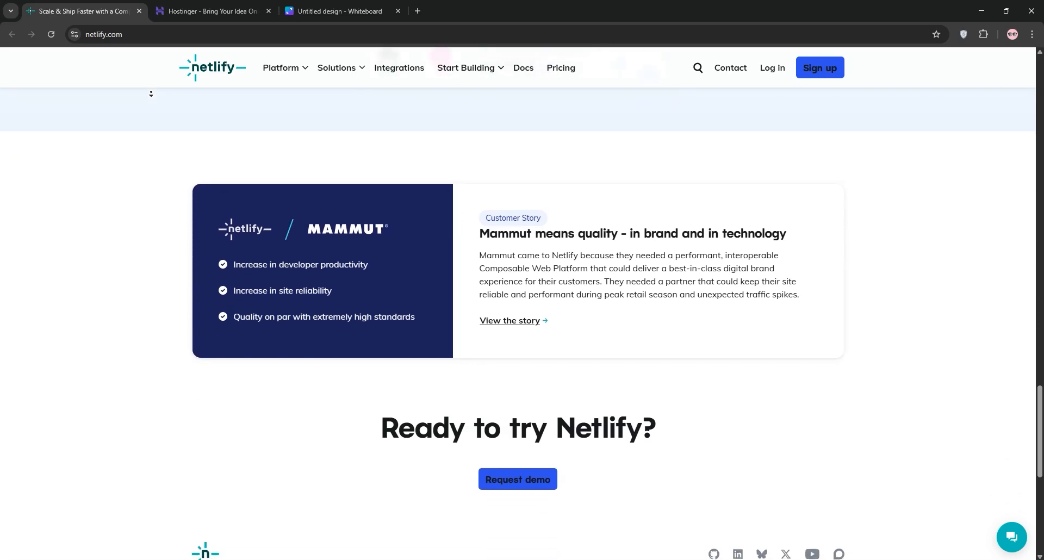
scroll("down", 3)
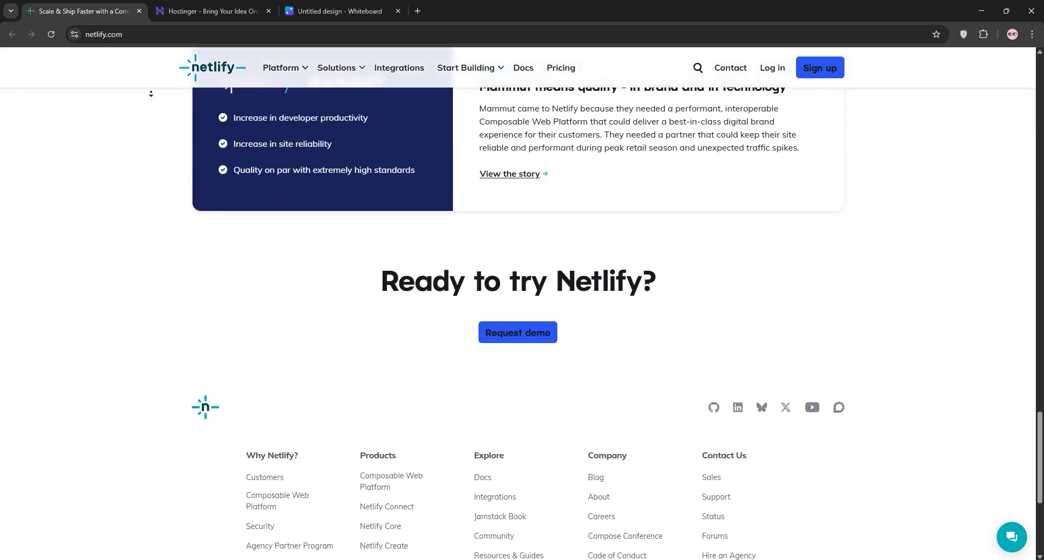
scroll("down", 3)
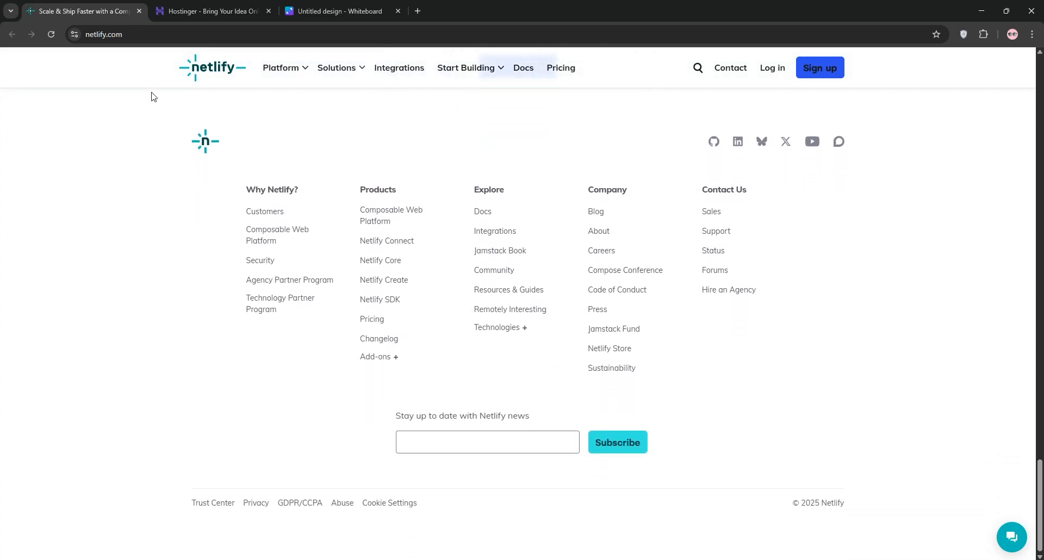
left_click(212, 11)
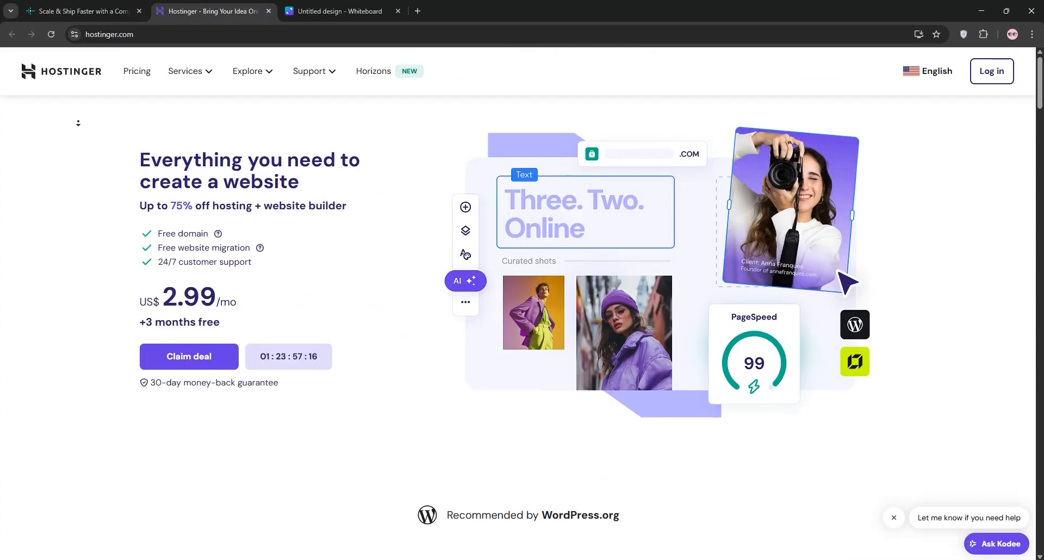
- Scroll the Hostinger homepage to its footer, then switch to the Canva comparison whiteboard
scroll("down", 3)
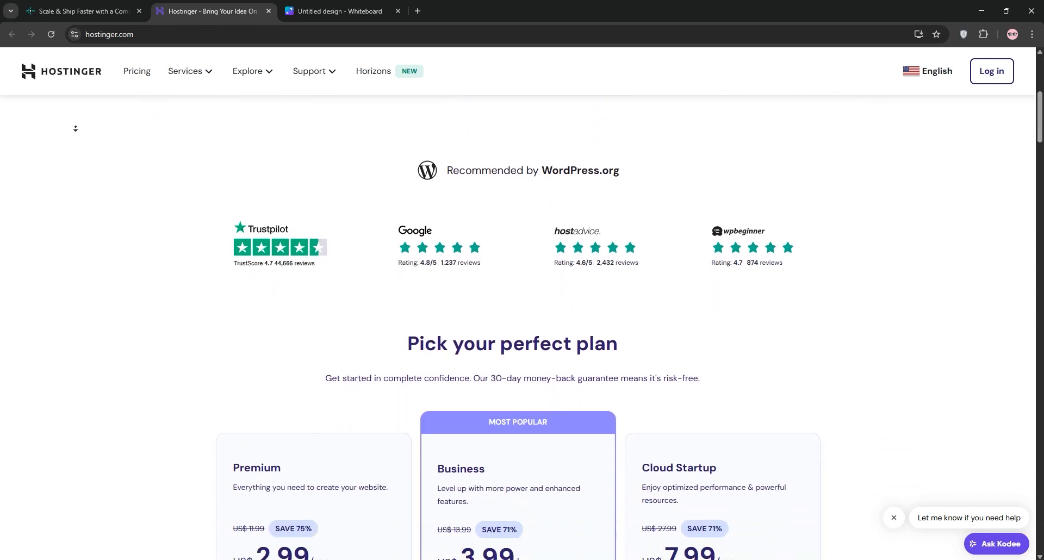
scroll("down", 3)
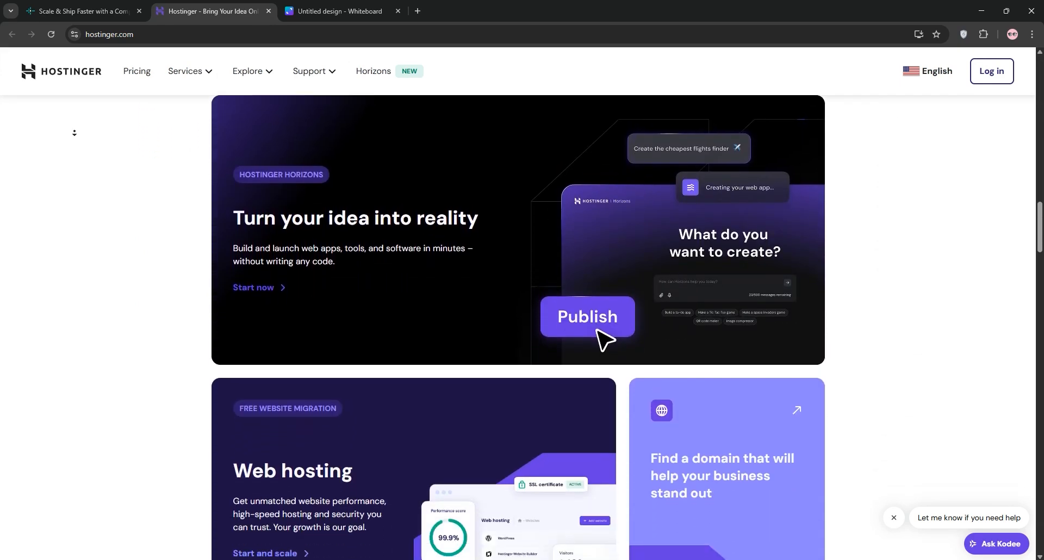
scroll("down", 3)
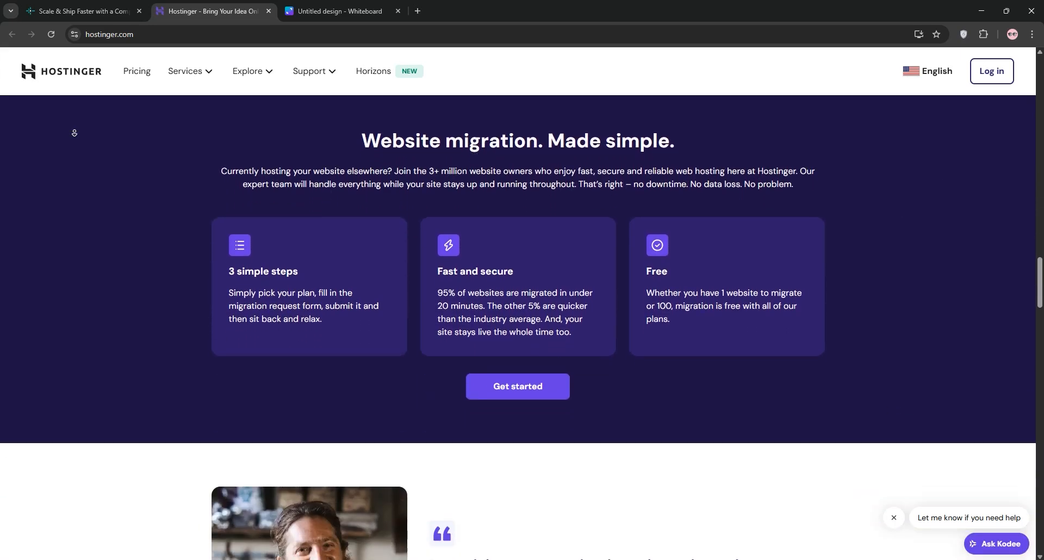
scroll("down", 3)
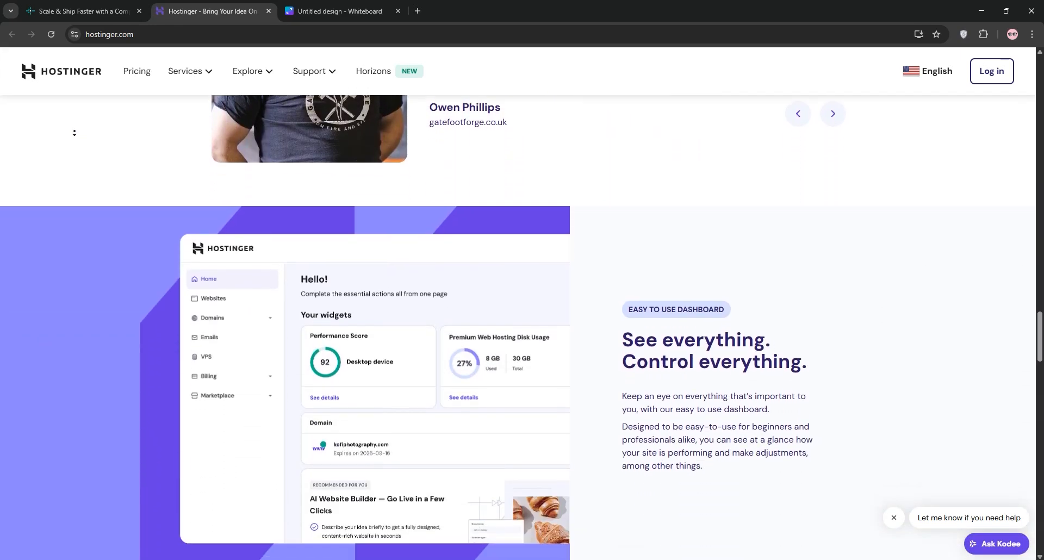
scroll("down", 3)
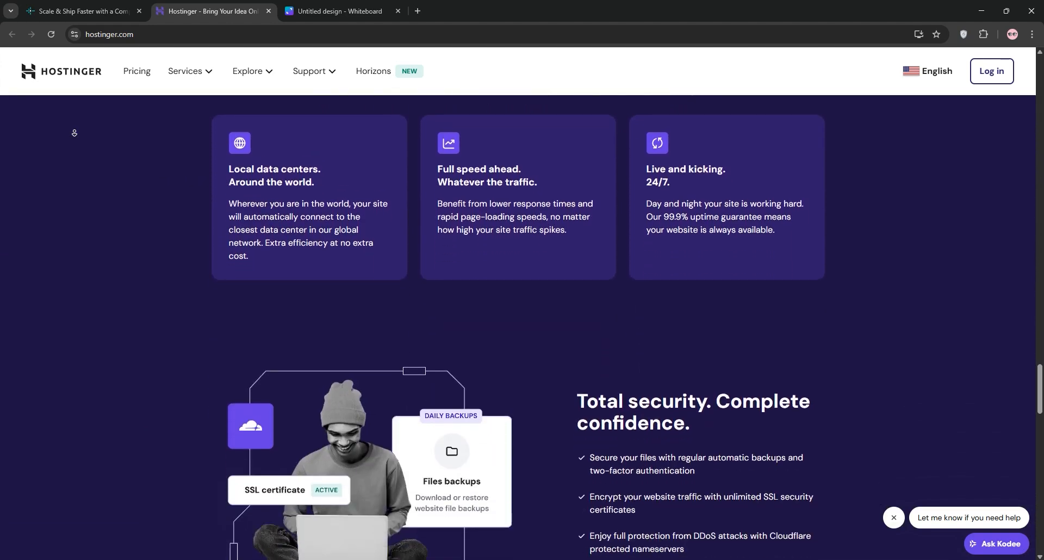
scroll("down", 3)
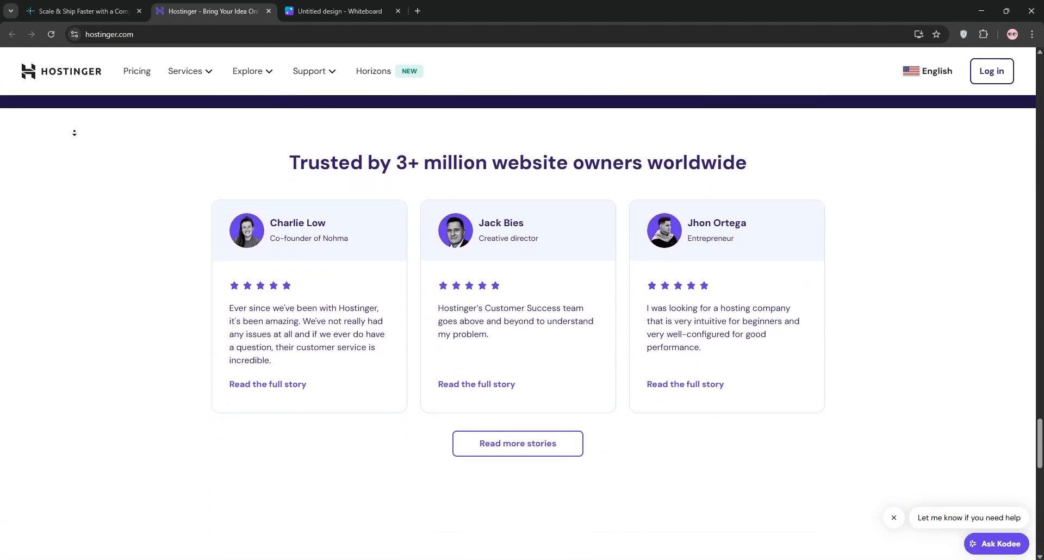
scroll("down", 3)
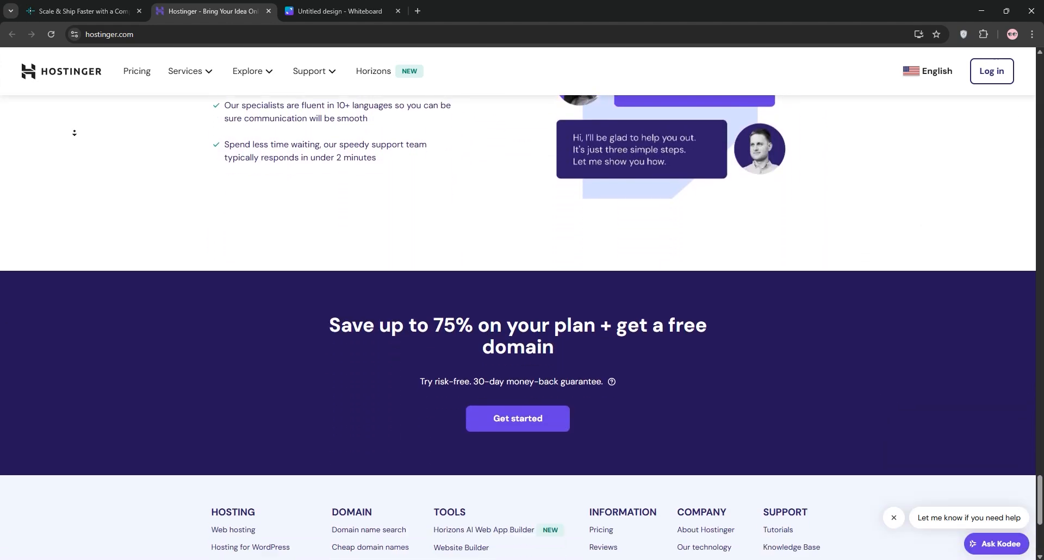
left_click(341, 11)
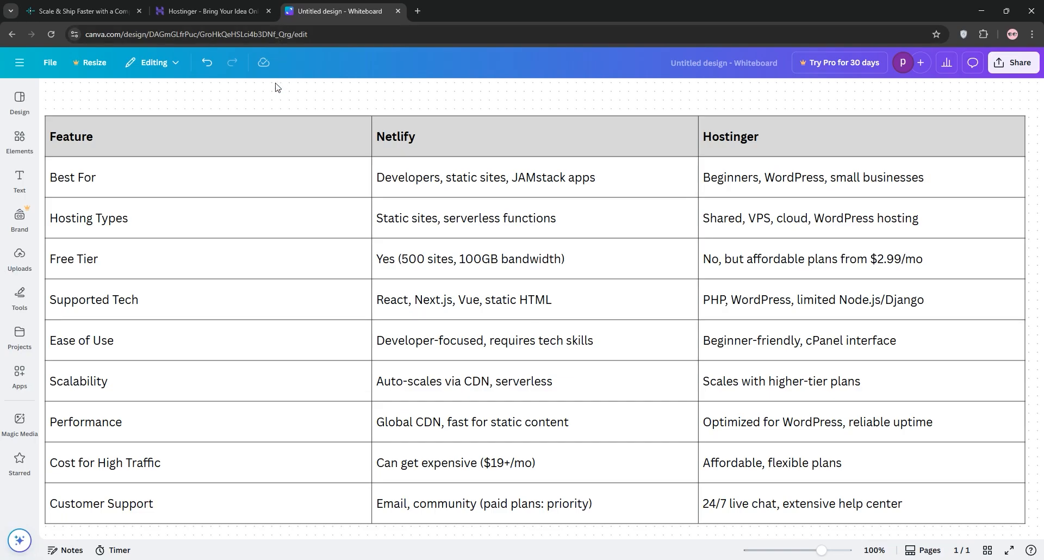